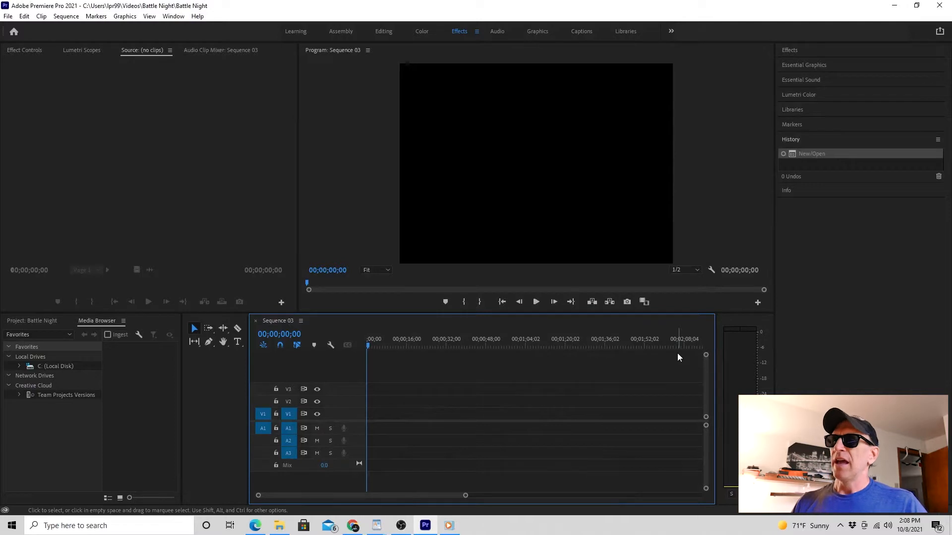
{"action": "mouse_move", "coordinate": [522, 399]}
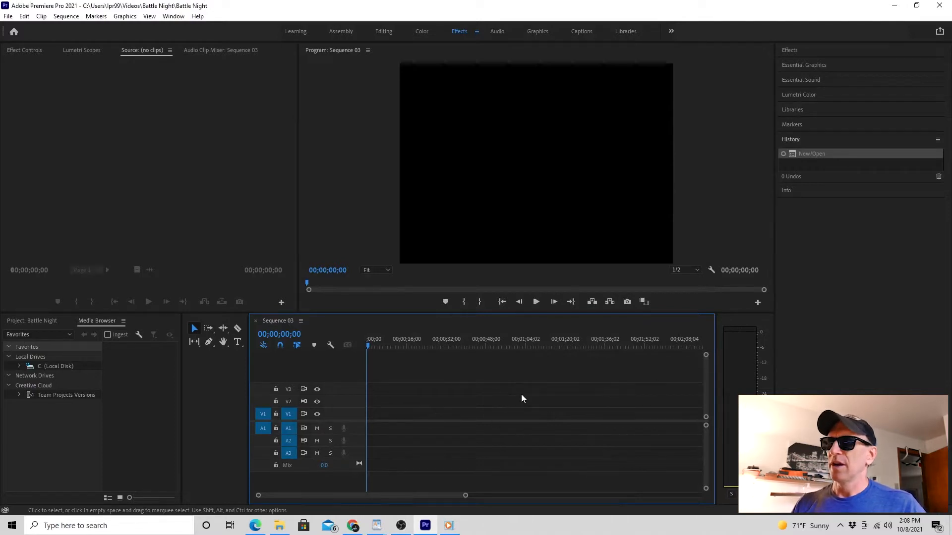
{"action": "mouse_move", "coordinate": [646, 387]}
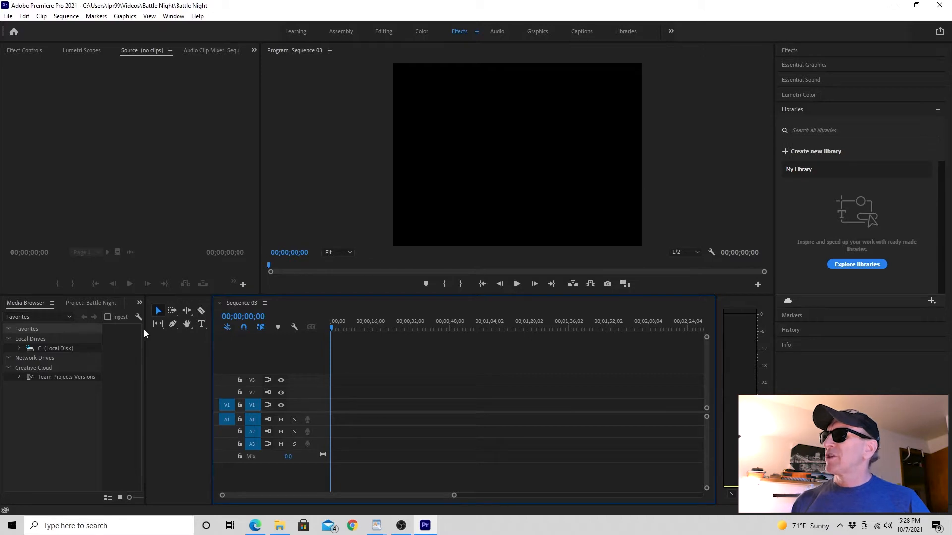
{"action": "mouse_move", "coordinate": [142, 314]}
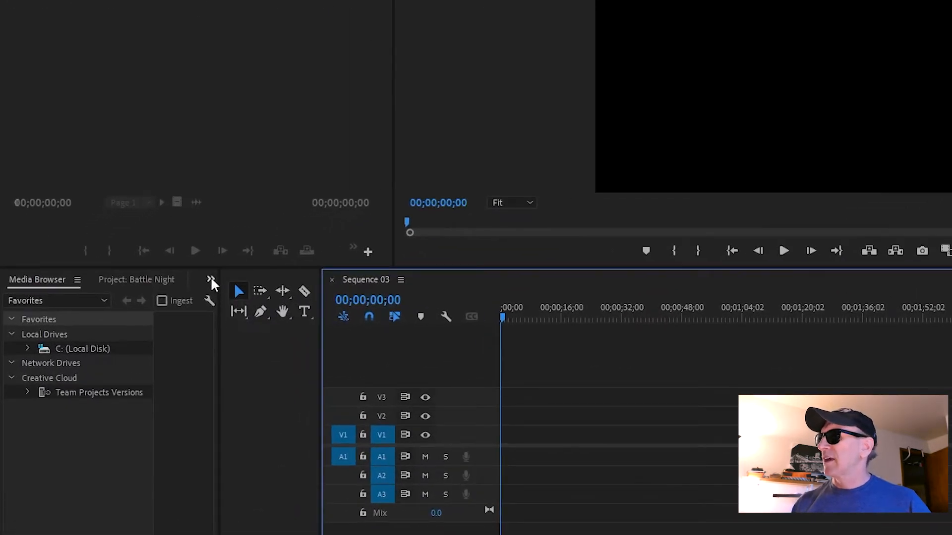
- Show the Battle Night project bin and select the 2021_05_07_01_11_49.mp4 clip
{"action": "left_click", "coordinate": [210, 280]}
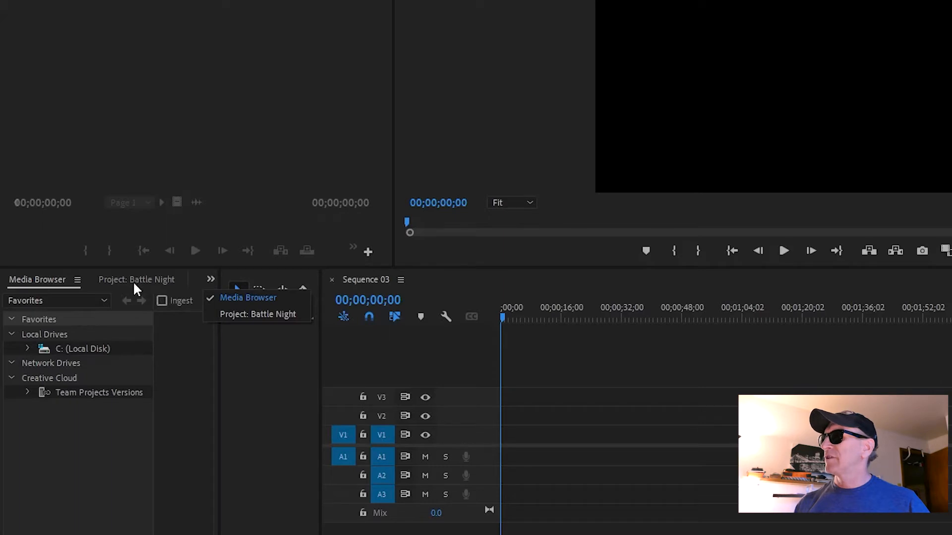
{"action": "left_click", "coordinate": [257, 314]}
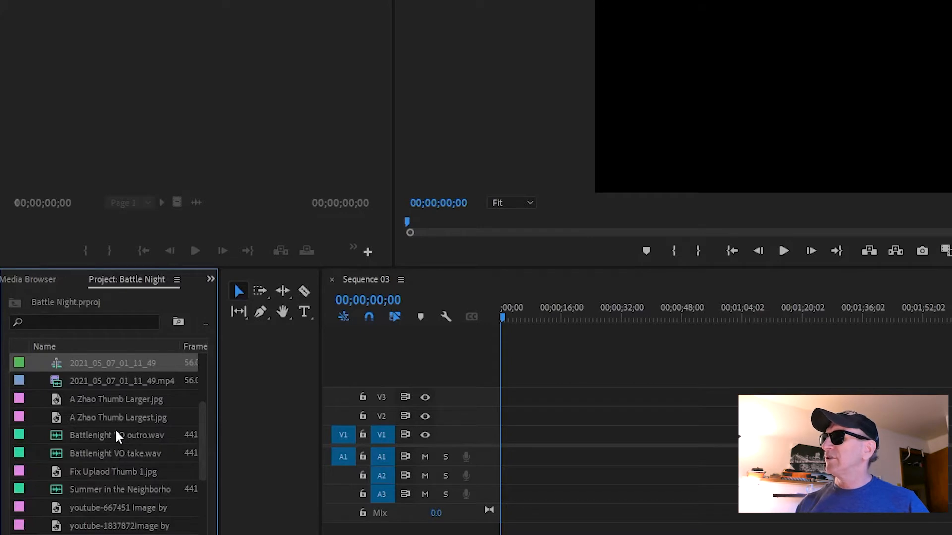
{"action": "left_click", "coordinate": [124, 381]}
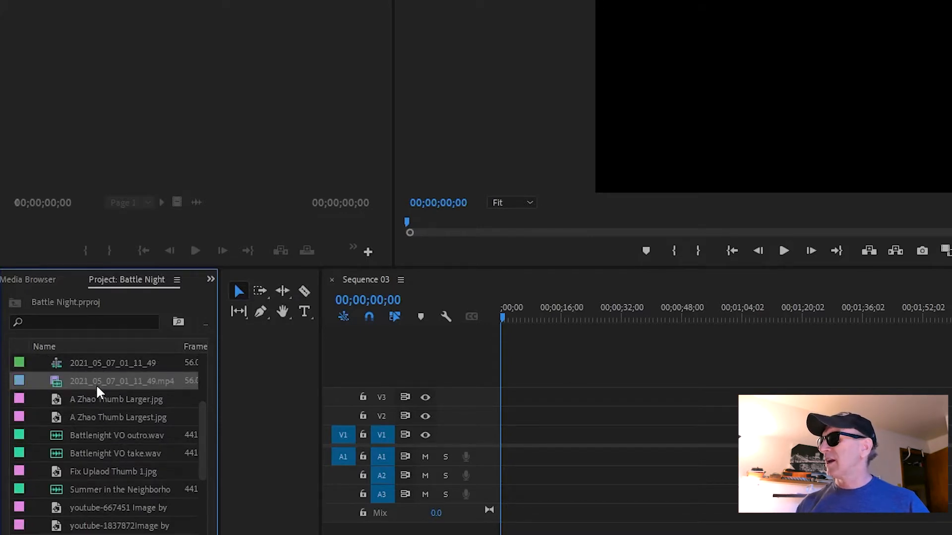
{"action": "mouse_move", "coordinate": [59, 370]}
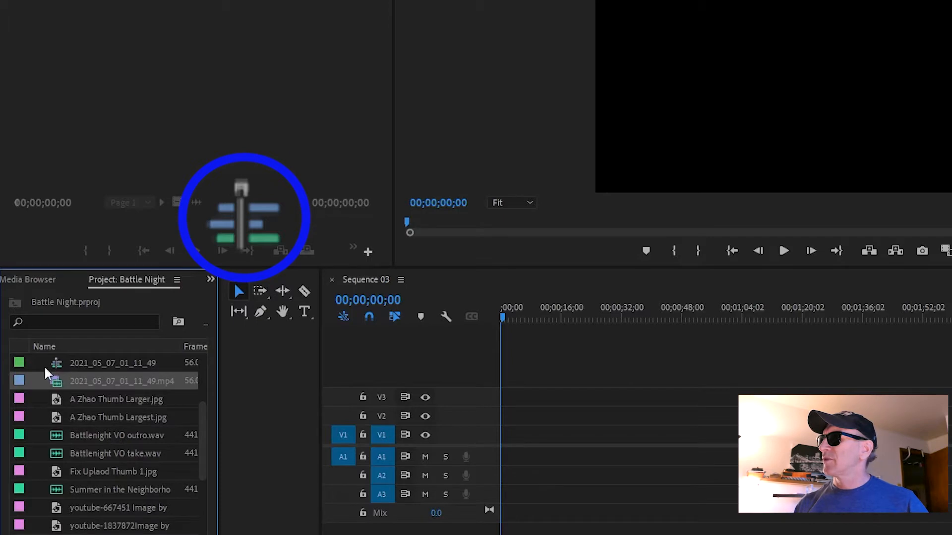
{"action": "left_click", "coordinate": [94, 381]}
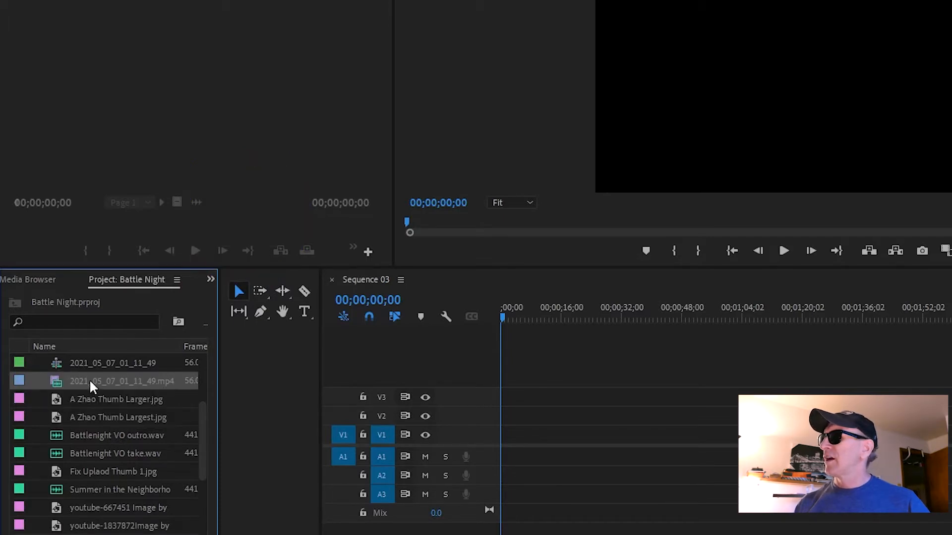
{"action": "mouse_move", "coordinate": [87, 363]}
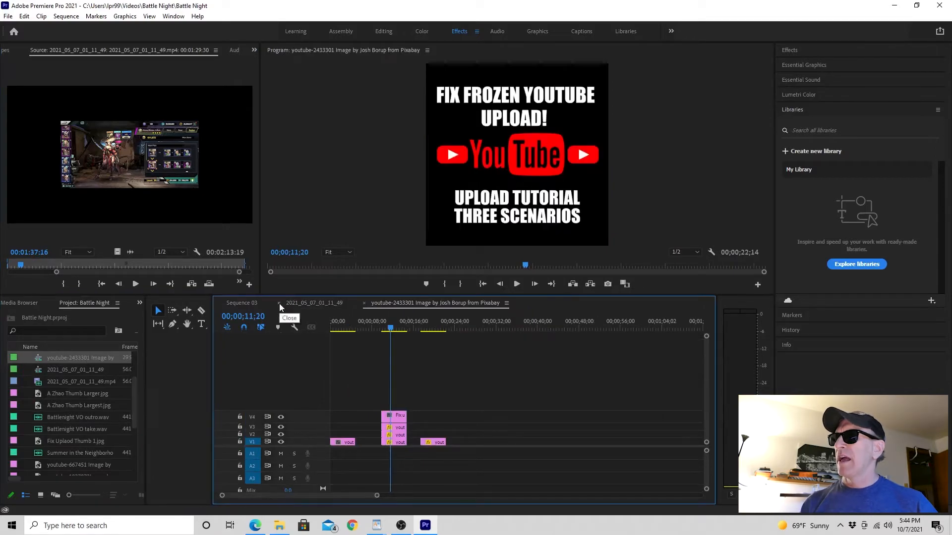
- Close the 2021_05_07_01_11_49 timeline tab and clear the sequence from the project
{"action": "left_click", "coordinate": [289, 318]}
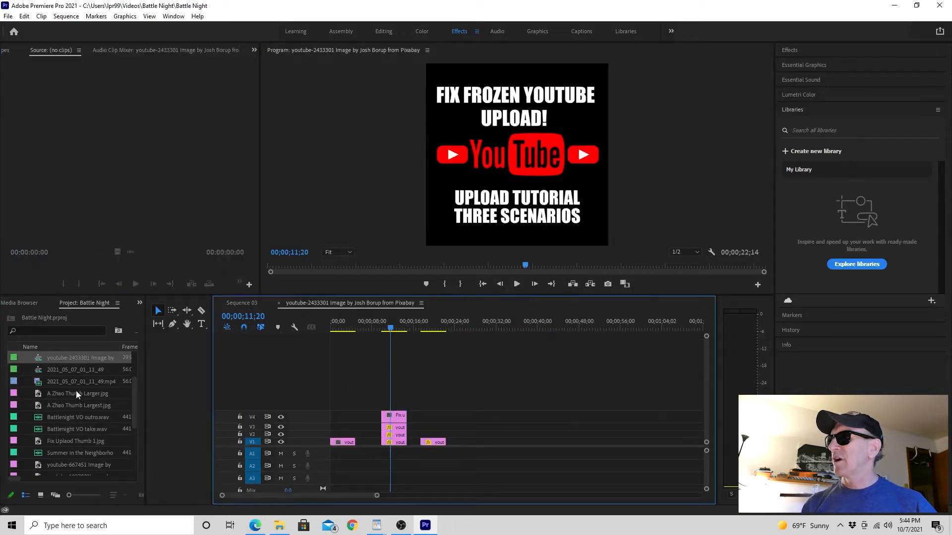
{"action": "right_click", "coordinate": [76, 394]}
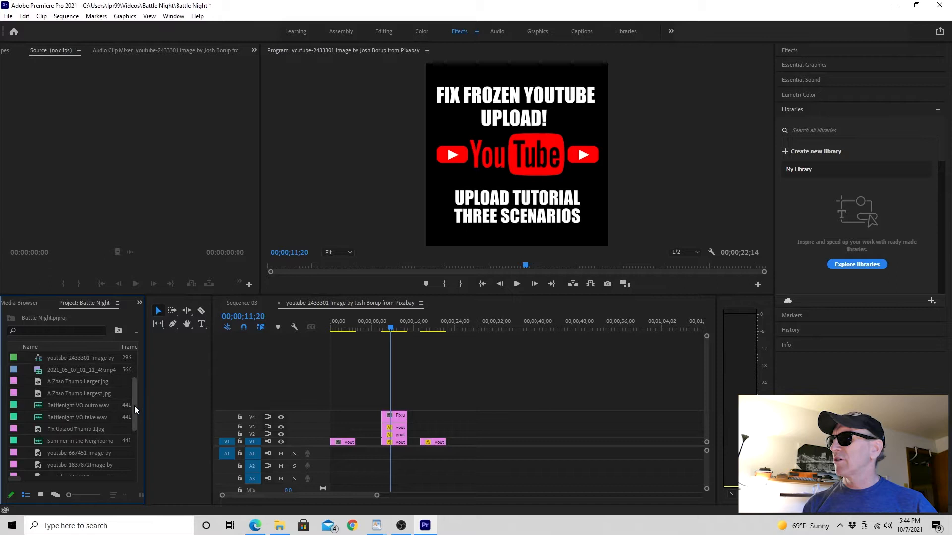
{"action": "scroll", "scroll_direction": "down", "scroll_amount": 3}
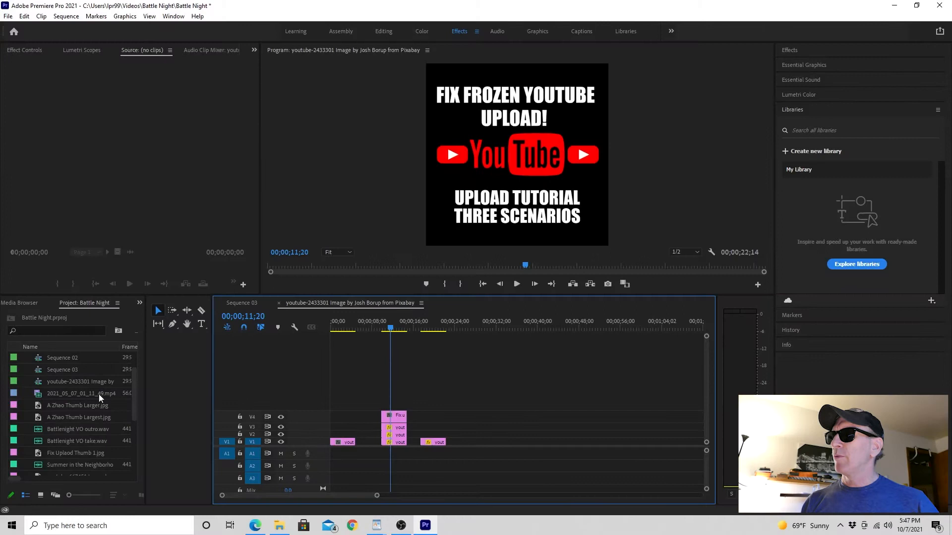
{"action": "mouse_move", "coordinate": [318, 397]}
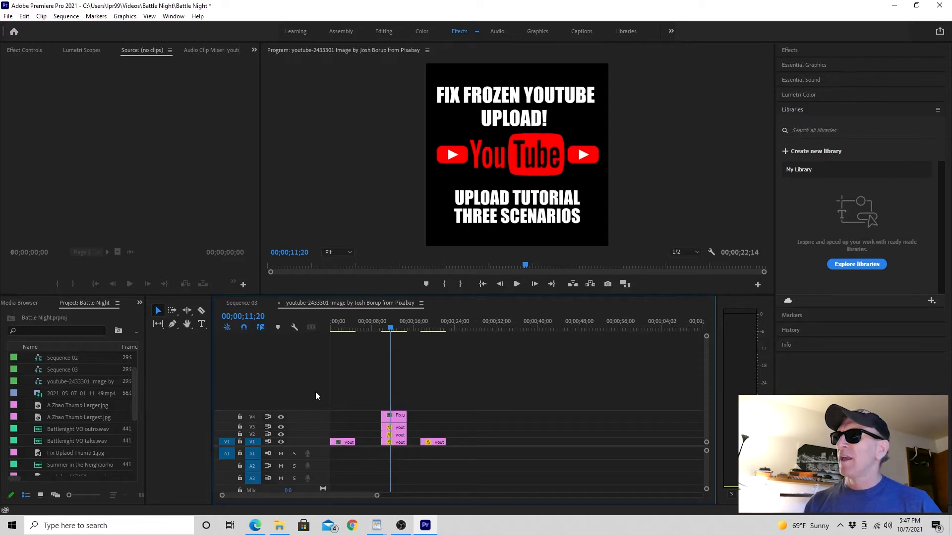
{"action": "mouse_move", "coordinate": [139, 393]}
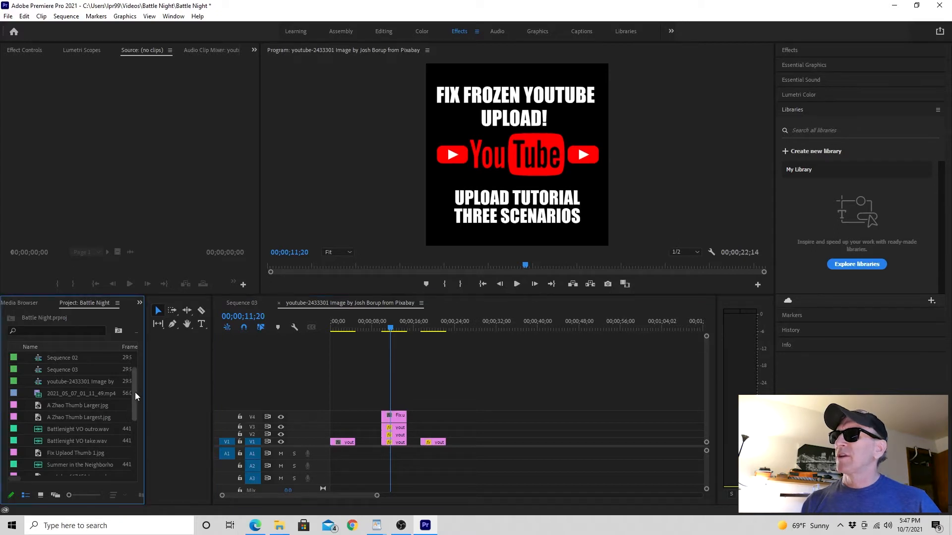
{"action": "mouse_move", "coordinate": [101, 396]}
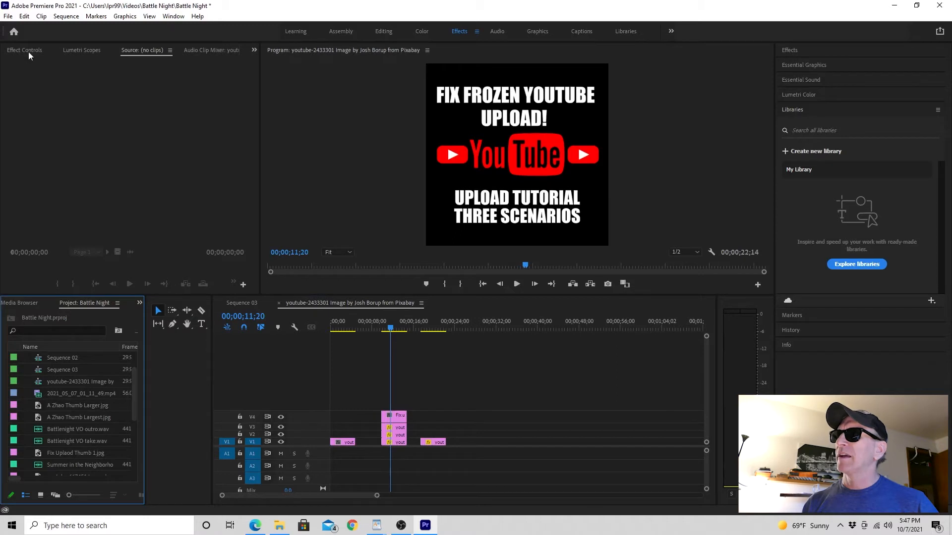
- Undo the clear via Edit and reopen 2021_05_07_01_11_49 in the timeline
{"action": "left_click", "coordinate": [24, 16]}
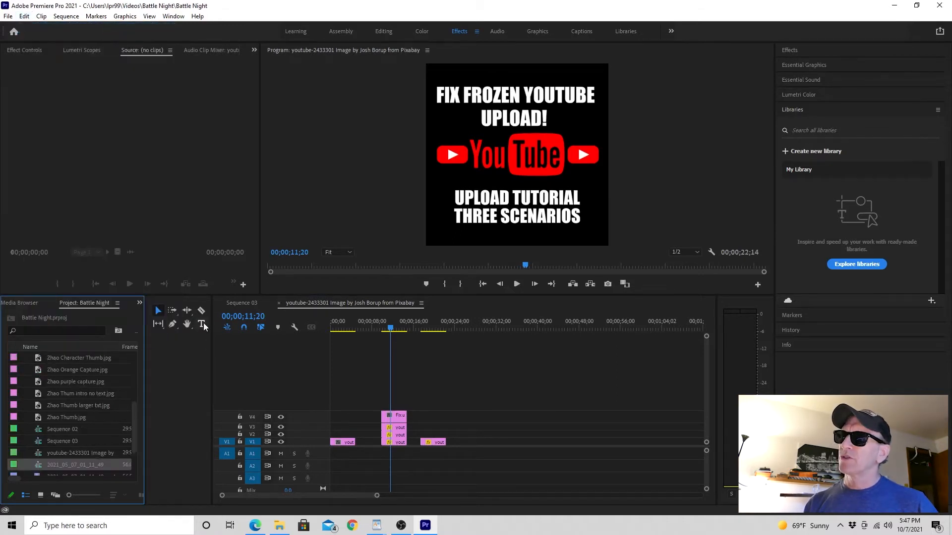
{"action": "mouse_move", "coordinate": [134, 427]}
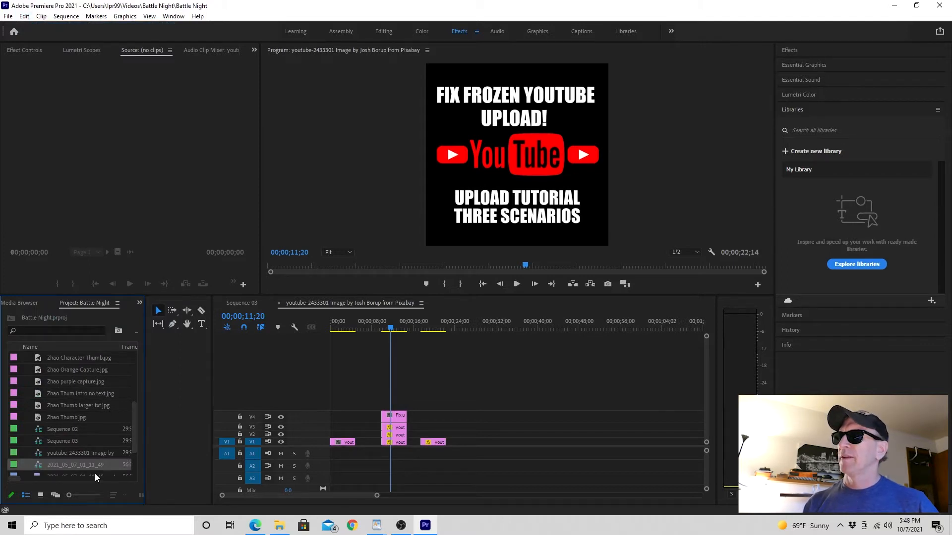
{"action": "mouse_move", "coordinate": [77, 466]}
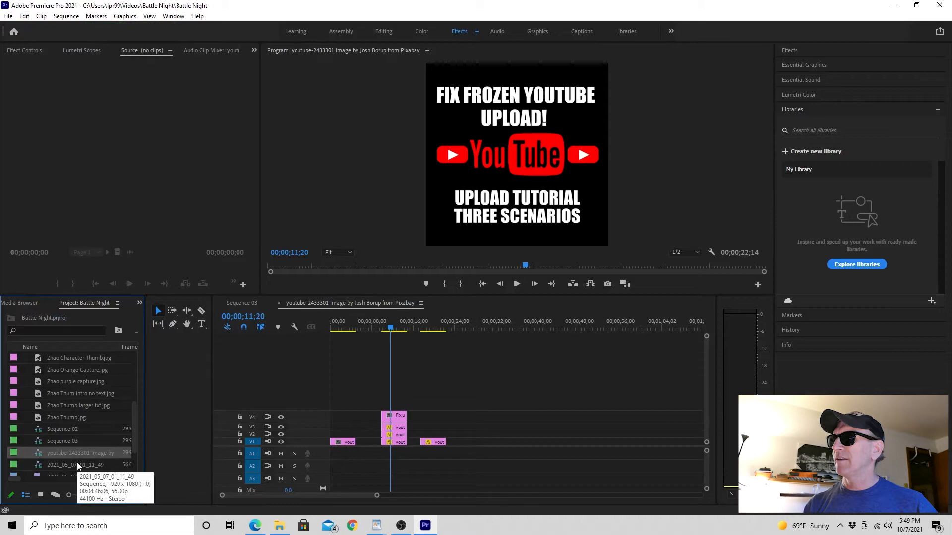
{"action": "double_click", "coordinate": [64, 464]}
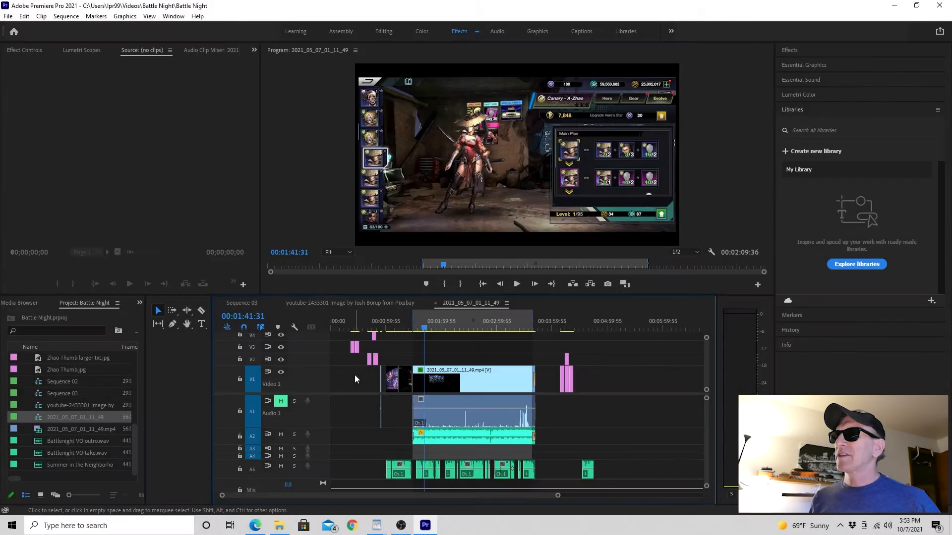
{"action": "mouse_move", "coordinate": [436, 303]}
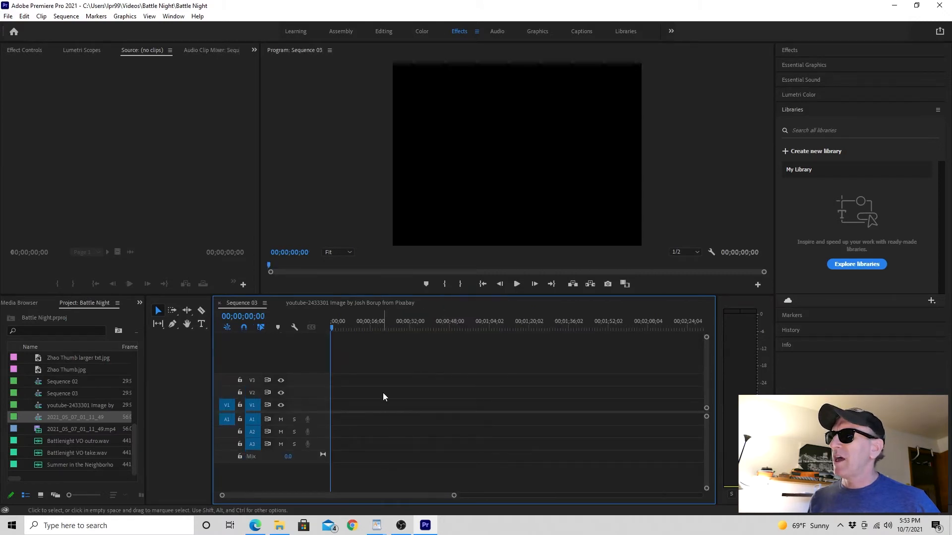
{"action": "mouse_move", "coordinate": [67, 417]}
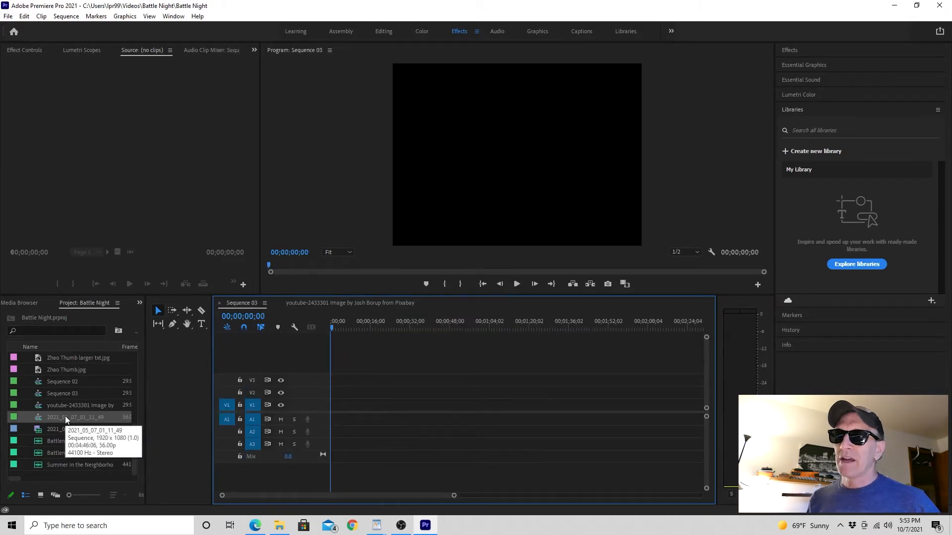
{"action": "mouse_move", "coordinate": [119, 144]}
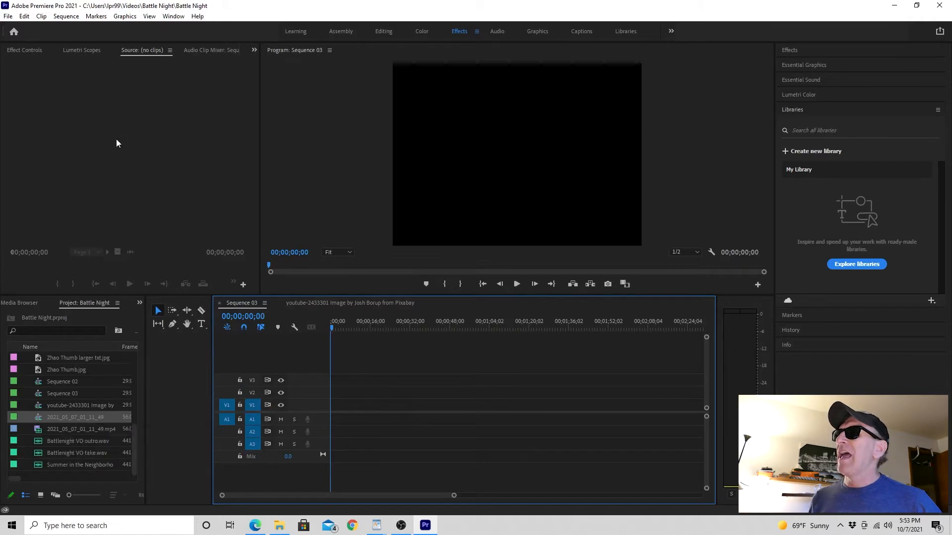
- Check the Edit menu's Undo after closing the 2021_05_07_01_11_49 tab
{"action": "left_click", "coordinate": [23, 16]}
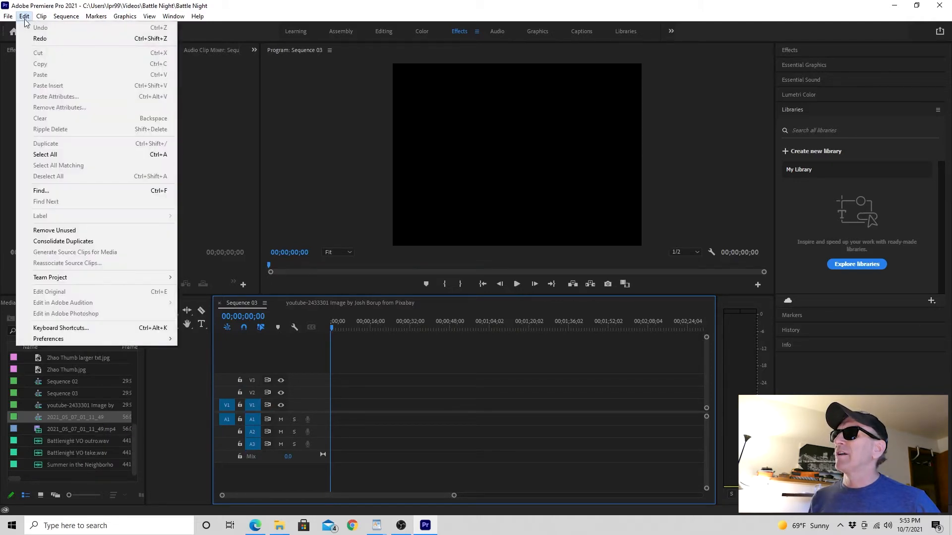
{"action": "mouse_move", "coordinate": [89, 32]}
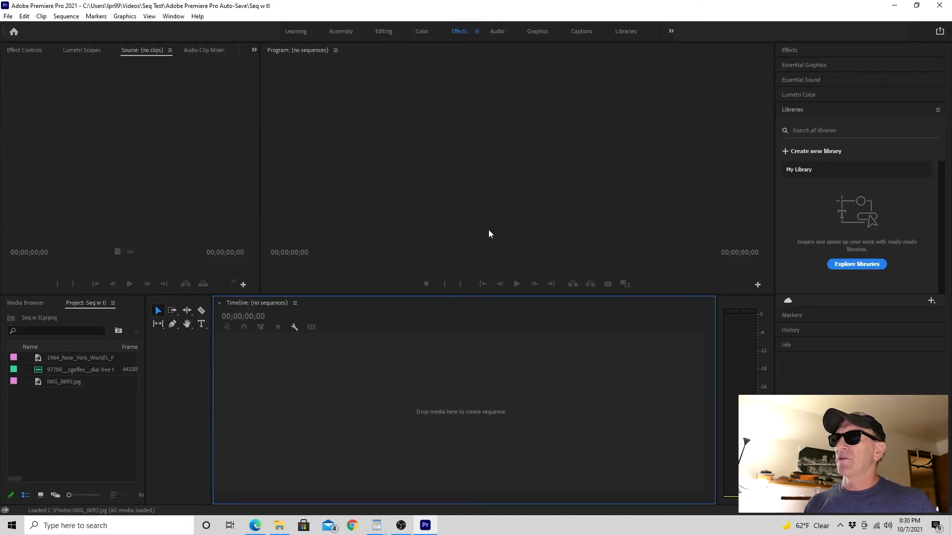
{"action": "mouse_move", "coordinate": [415, 379]}
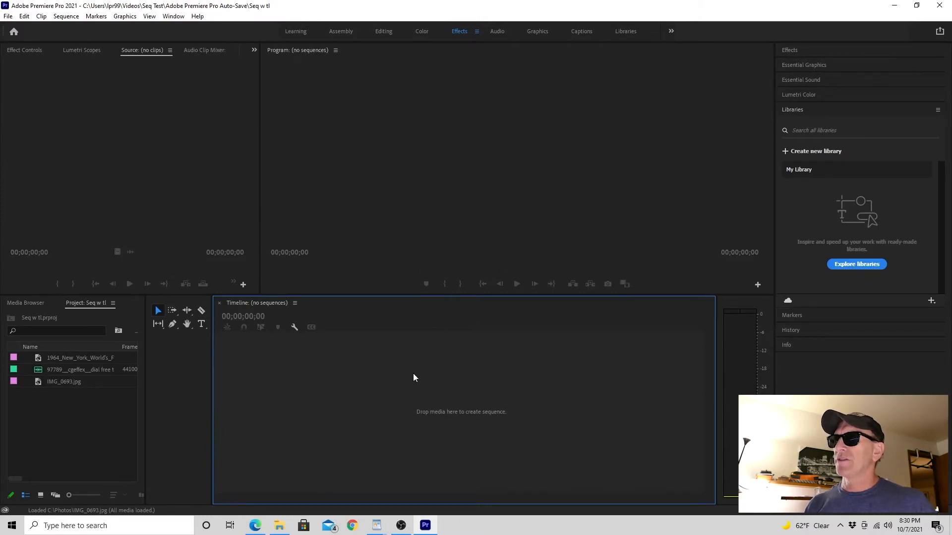
{"action": "mouse_move", "coordinate": [370, 385]}
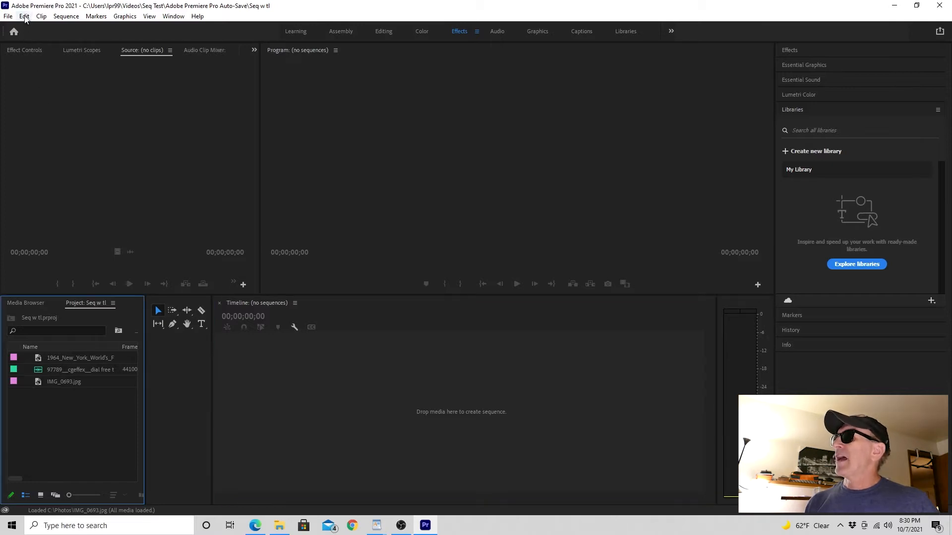
- Confirm nothing is left to undo, then start an Import from the File menu
{"action": "left_click", "coordinate": [24, 16]}
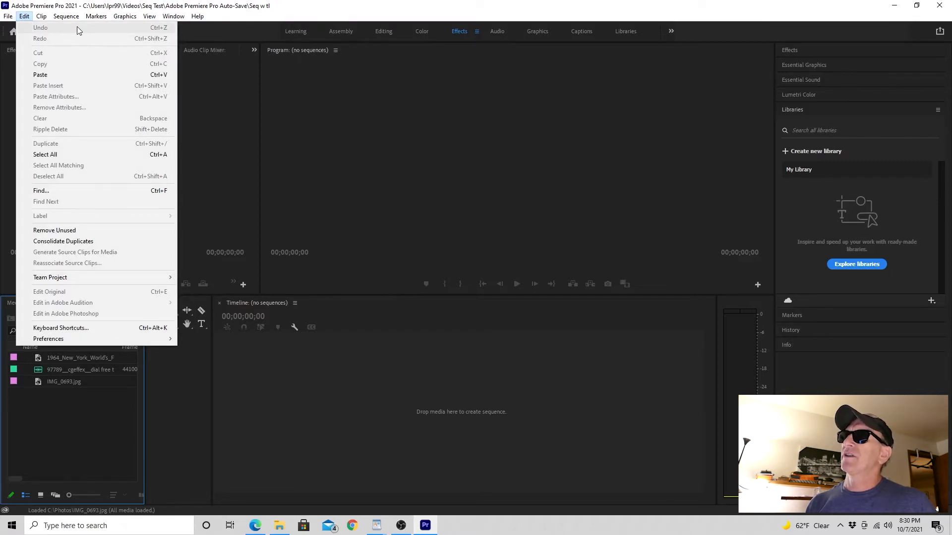
{"action": "mouse_move", "coordinate": [276, 5]}
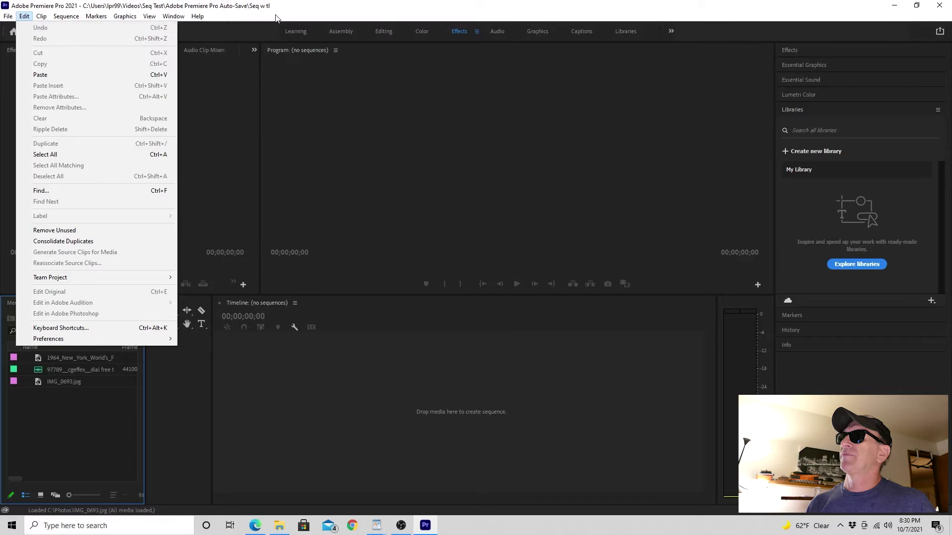
{"action": "left_click", "coordinate": [127, 88]}
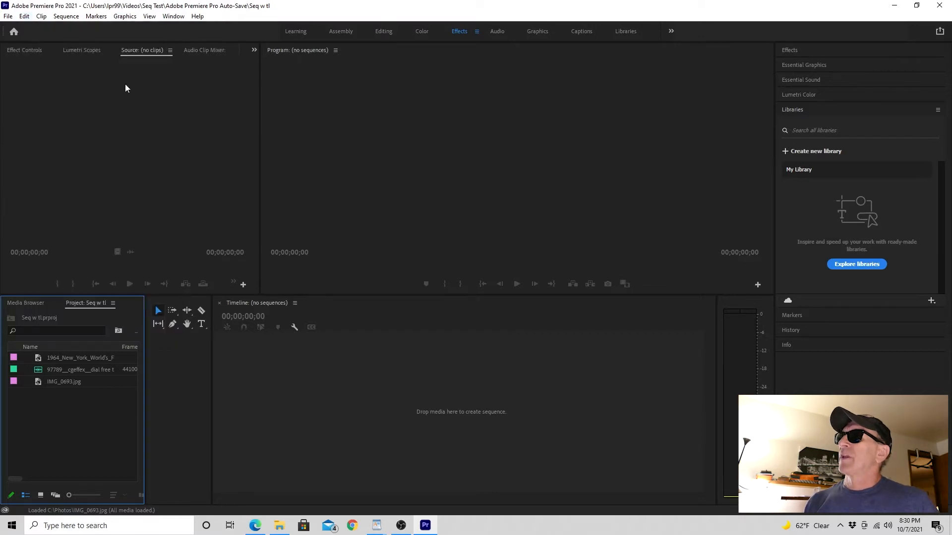
{"action": "mouse_move", "coordinate": [42, 88]}
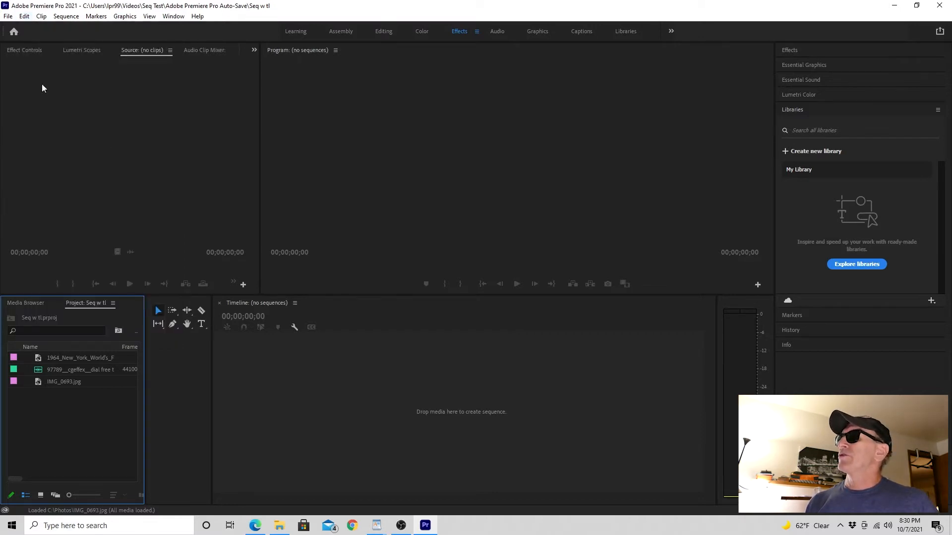
{"action": "left_click", "coordinate": [6, 16]}
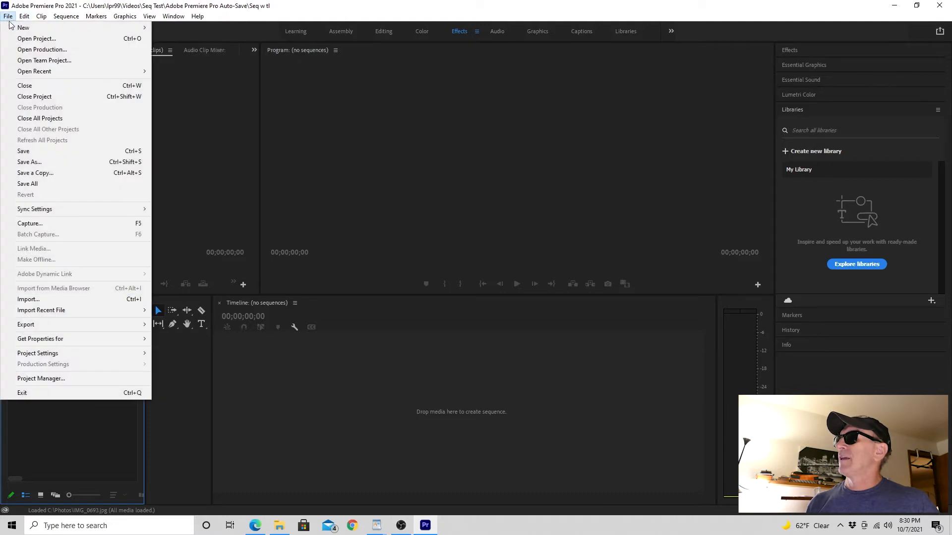
{"action": "left_click", "coordinate": [27, 300]}
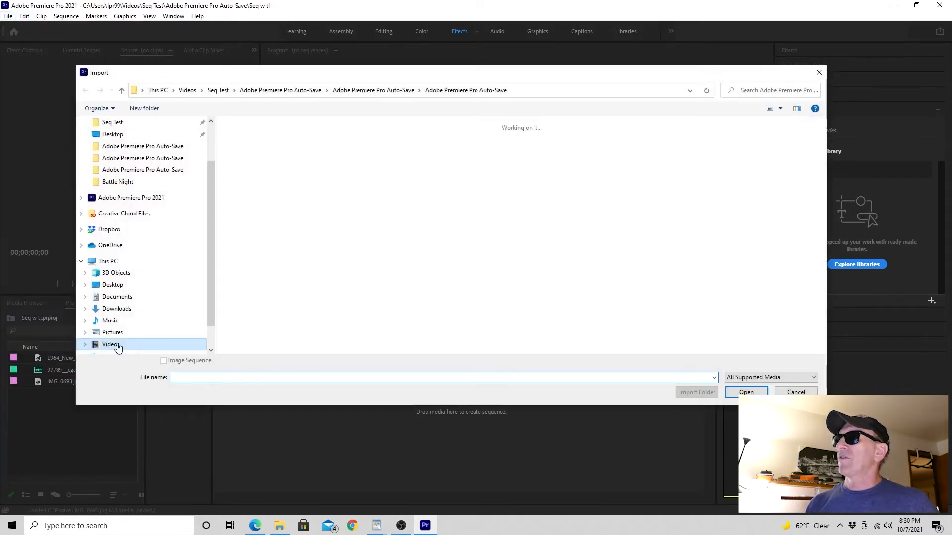
- Browse Videos > Seq Test > nested Auto-Save folders and import the Seq w tl project
{"action": "left_click", "coordinate": [110, 345]}
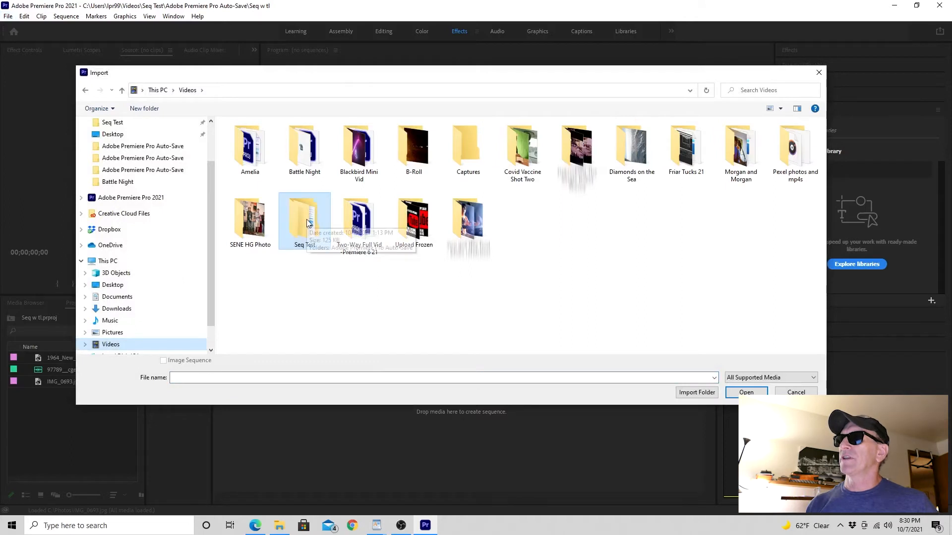
{"action": "double_click", "coordinate": [304, 216]}
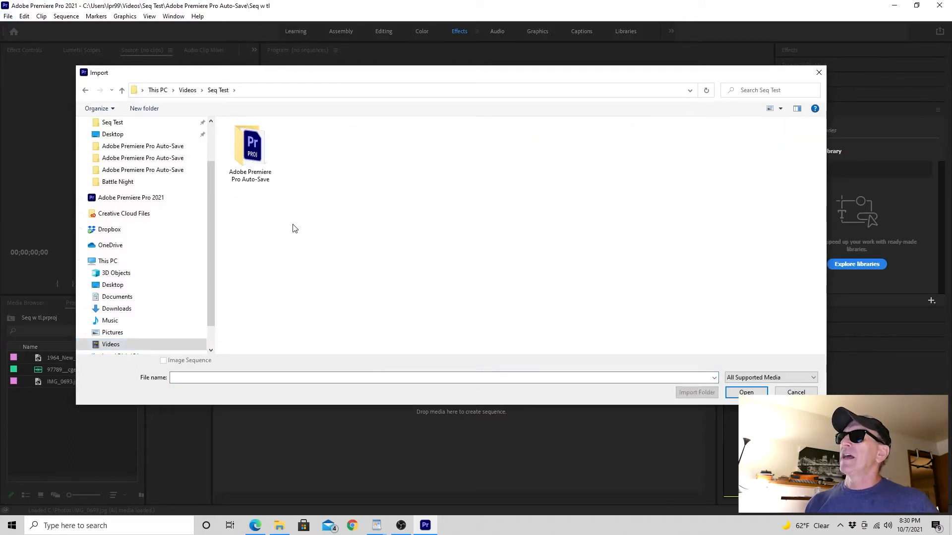
{"action": "mouse_move", "coordinate": [288, 214]}
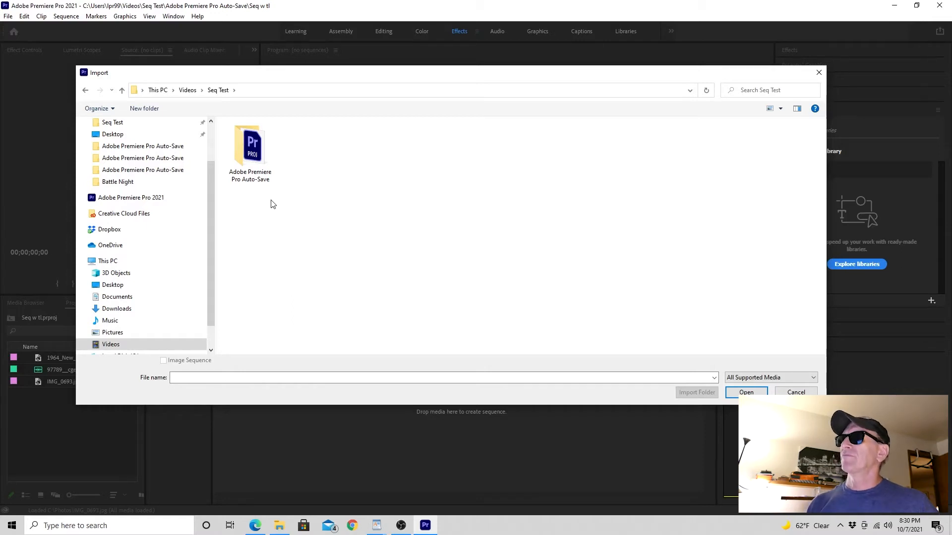
{"action": "double_click", "coordinate": [251, 144]}
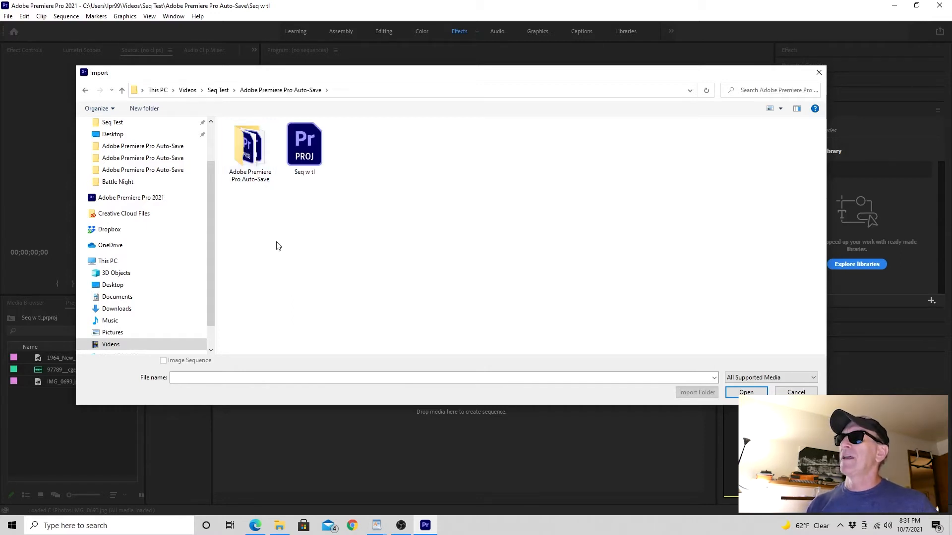
{"action": "mouse_move", "coordinate": [304, 197]}
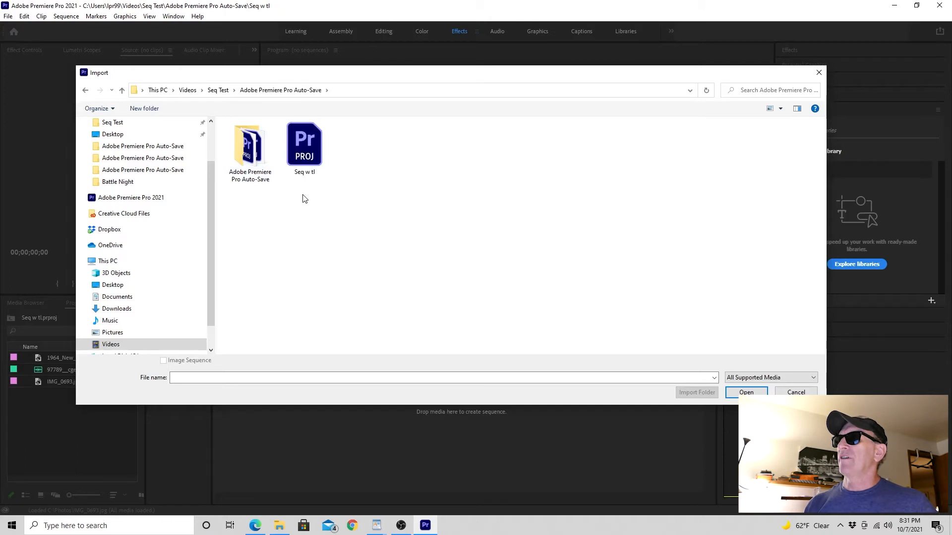
{"action": "mouse_move", "coordinate": [292, 199]}
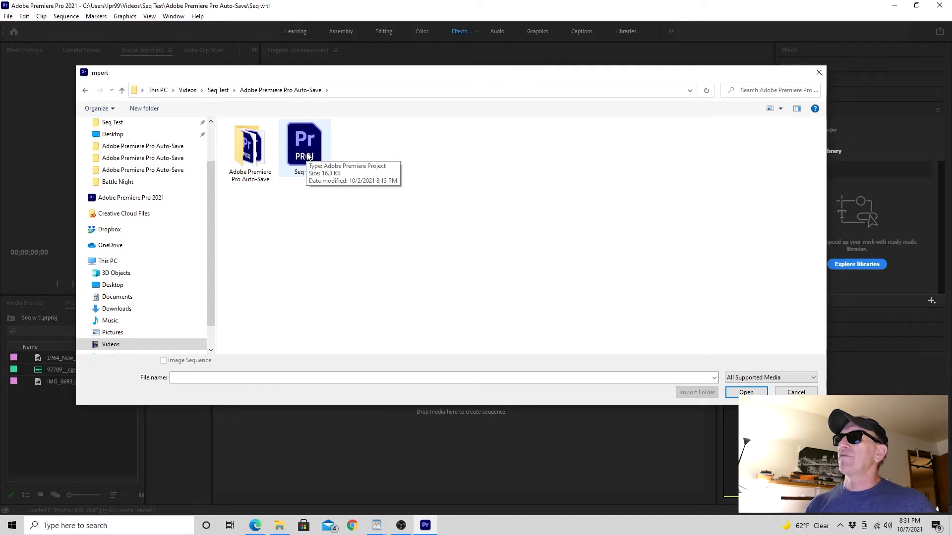
{"action": "mouse_move", "coordinate": [249, 147]}
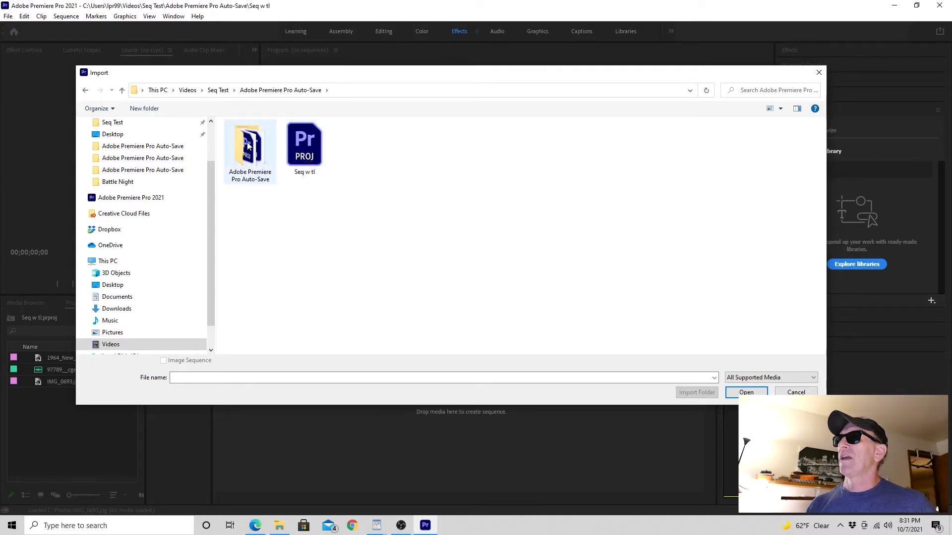
{"action": "double_click", "coordinate": [250, 144]}
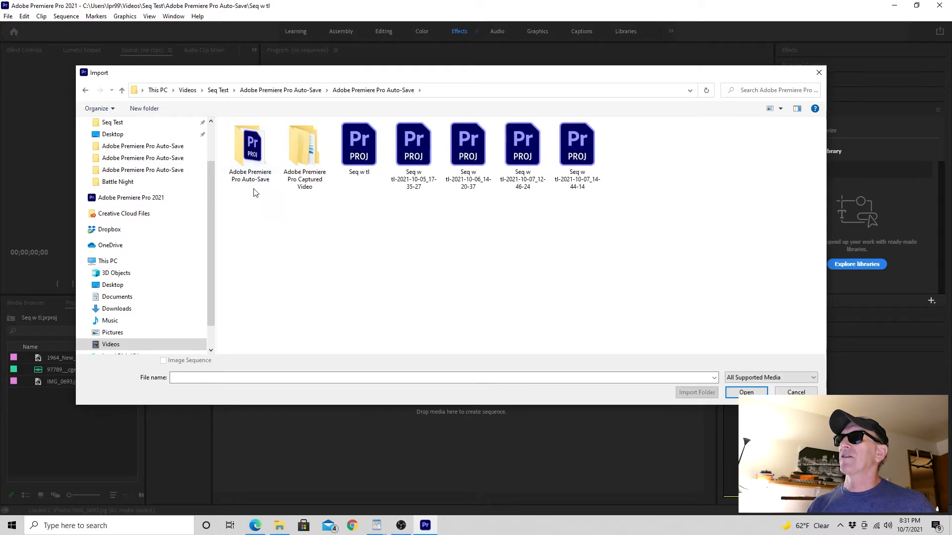
{"action": "double_click", "coordinate": [250, 144]}
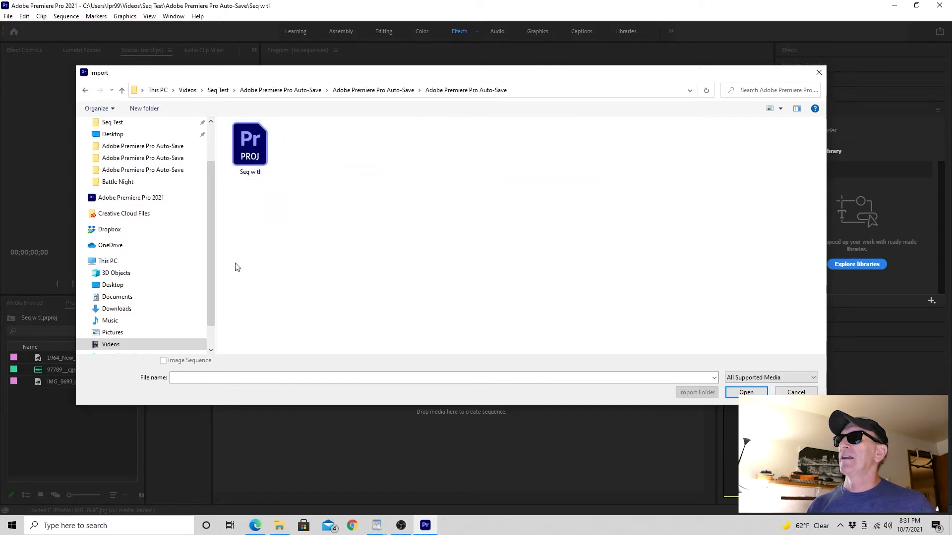
{"action": "mouse_move", "coordinate": [253, 153]}
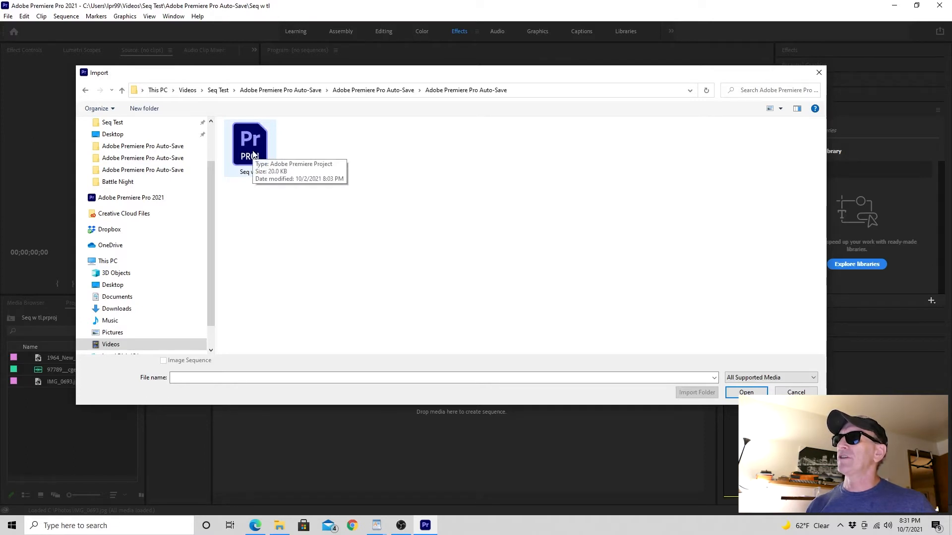
{"action": "left_click", "coordinate": [250, 144]}
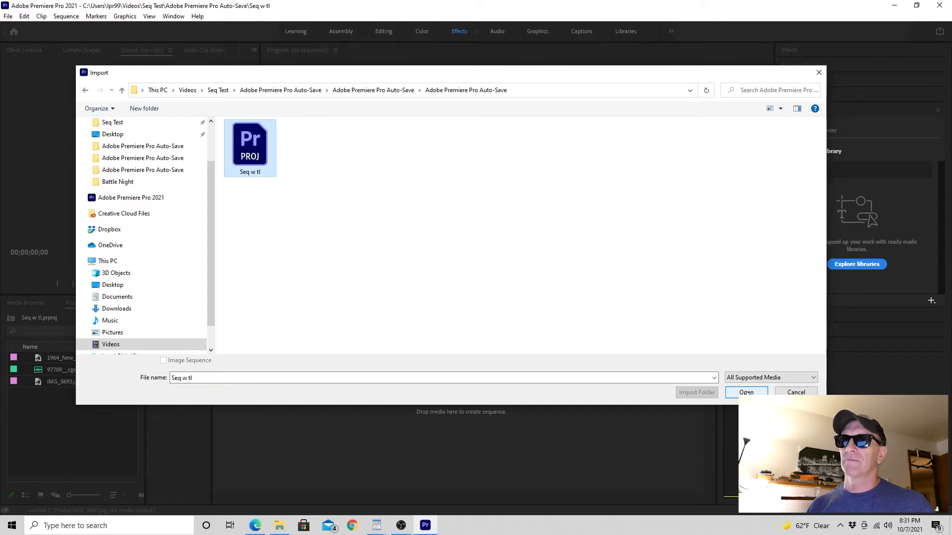
{"action": "left_click", "coordinate": [745, 393]}
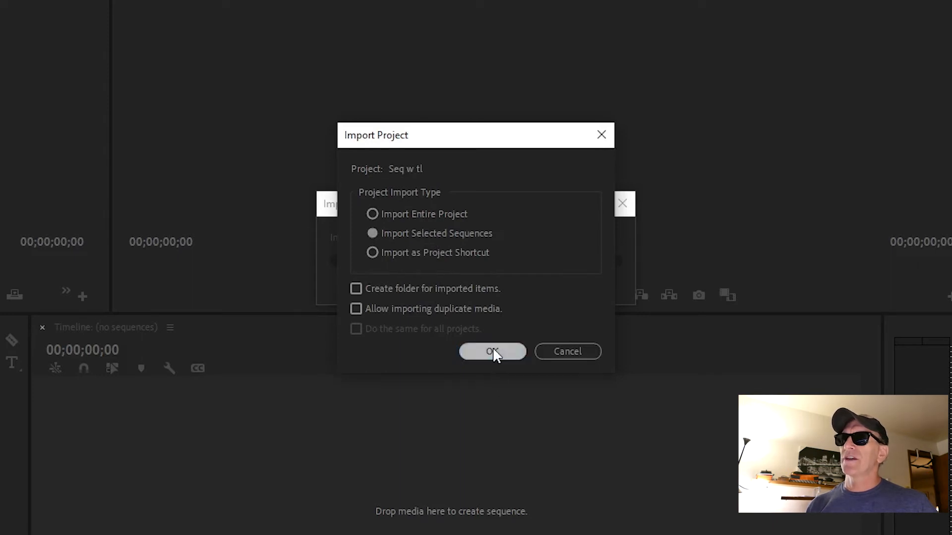
- Import only selected sequences and bring in the 97789 dial sequence
{"action": "left_click", "coordinate": [491, 351]}
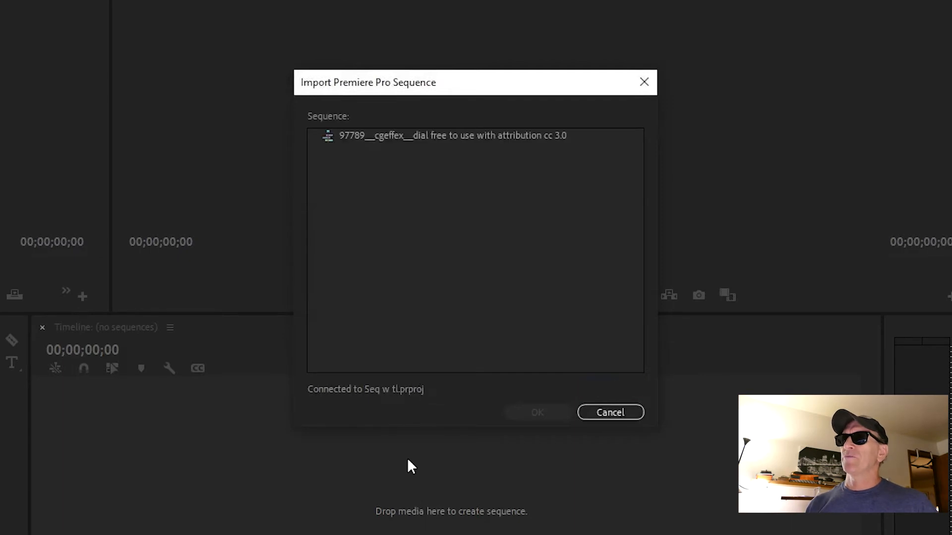
{"action": "mouse_move", "coordinate": [472, 143]}
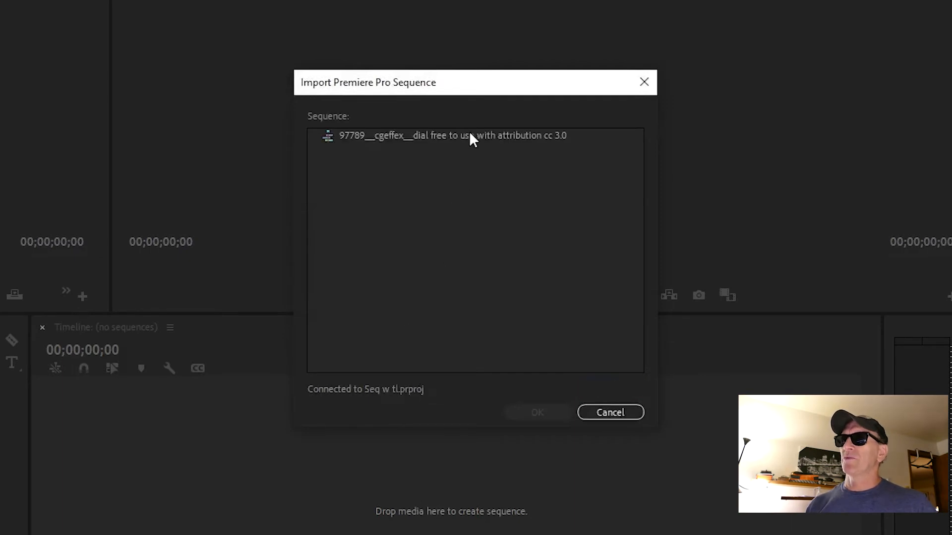
{"action": "left_click", "coordinate": [470, 136]}
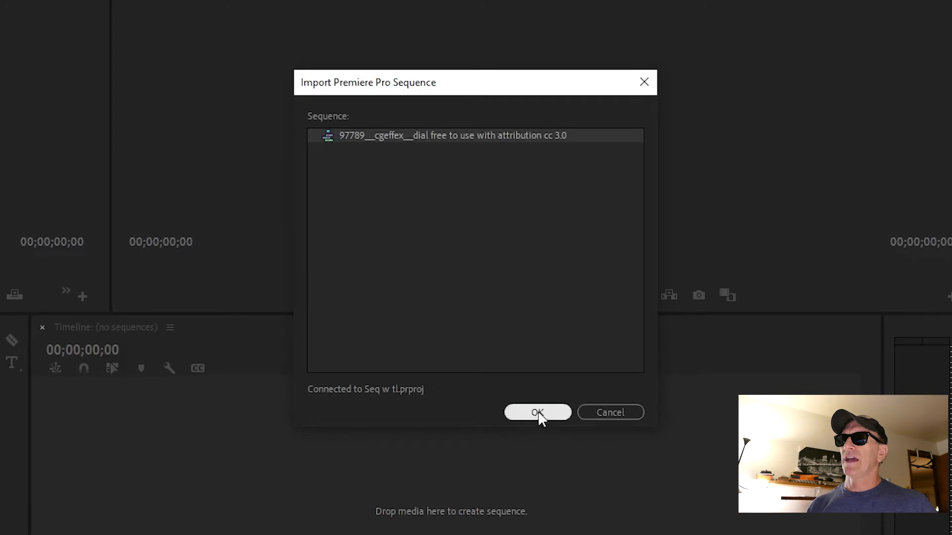
{"action": "left_click", "coordinate": [538, 413]}
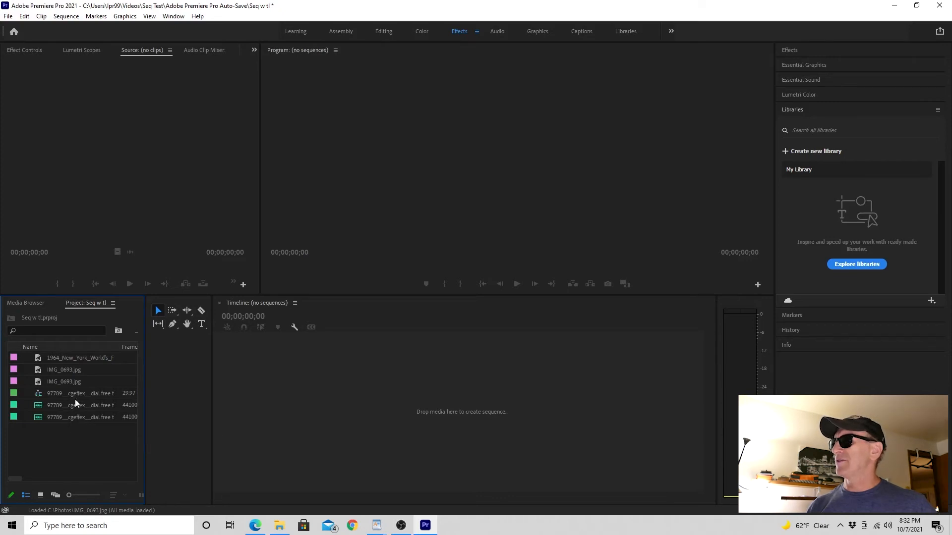
- Open the imported 97789 cgeffex dial sequence and move the playhead to about 3;17
{"action": "double_click", "coordinate": [71, 393]}
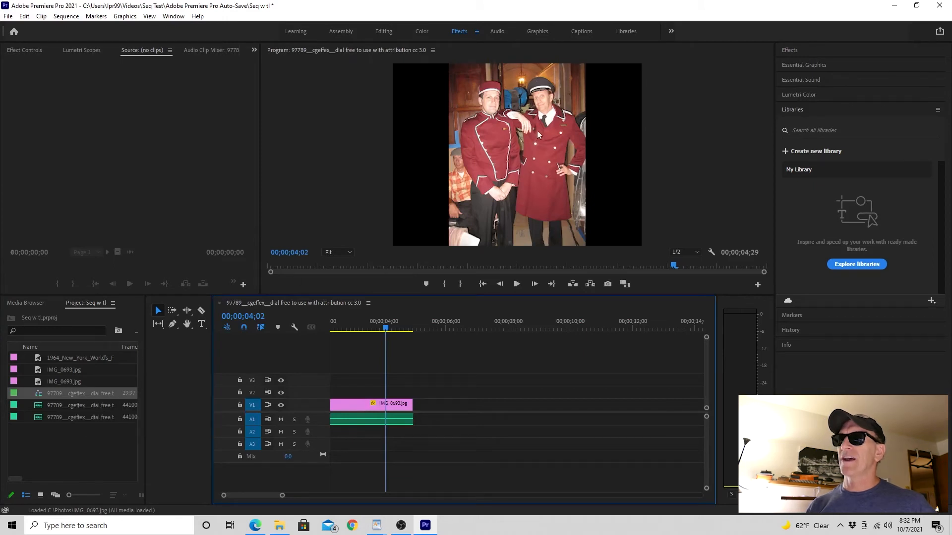
{"action": "mouse_move", "coordinate": [540, 321]}
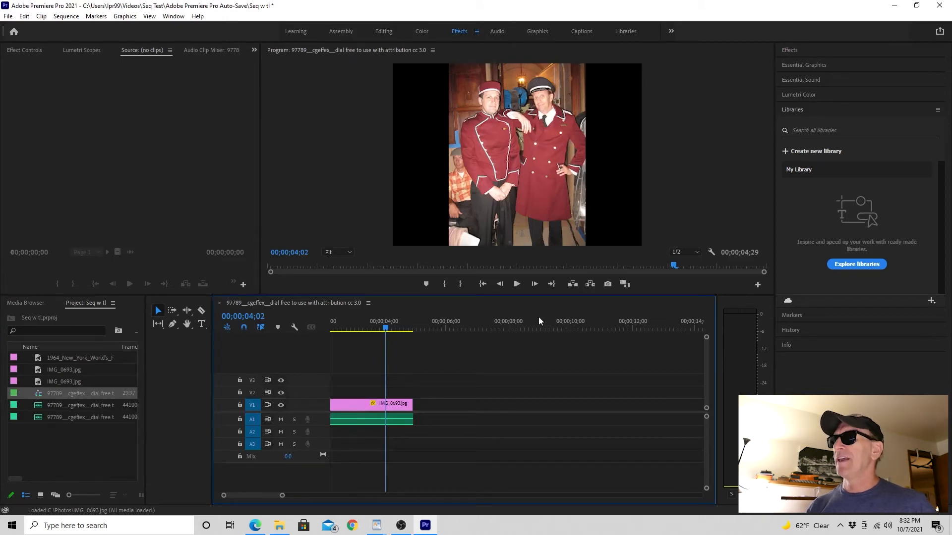
{"action": "left_click", "coordinate": [371, 328]}
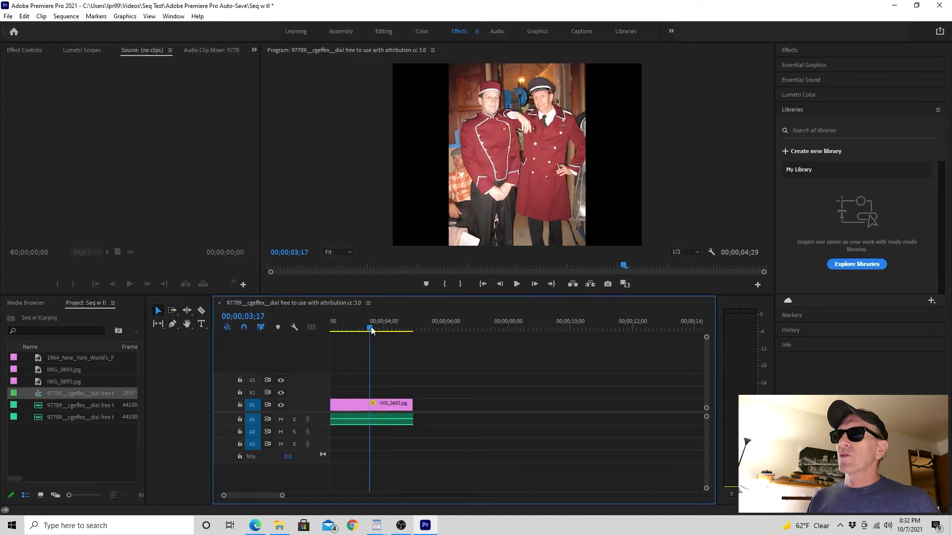
{"action": "mouse_move", "coordinate": [252, 383]}
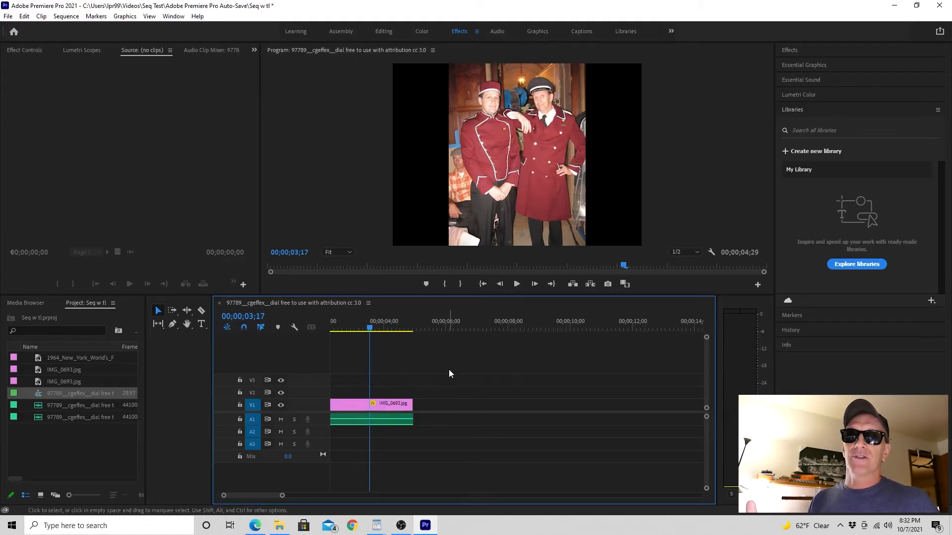
{"action": "mouse_move", "coordinate": [430, 367]}
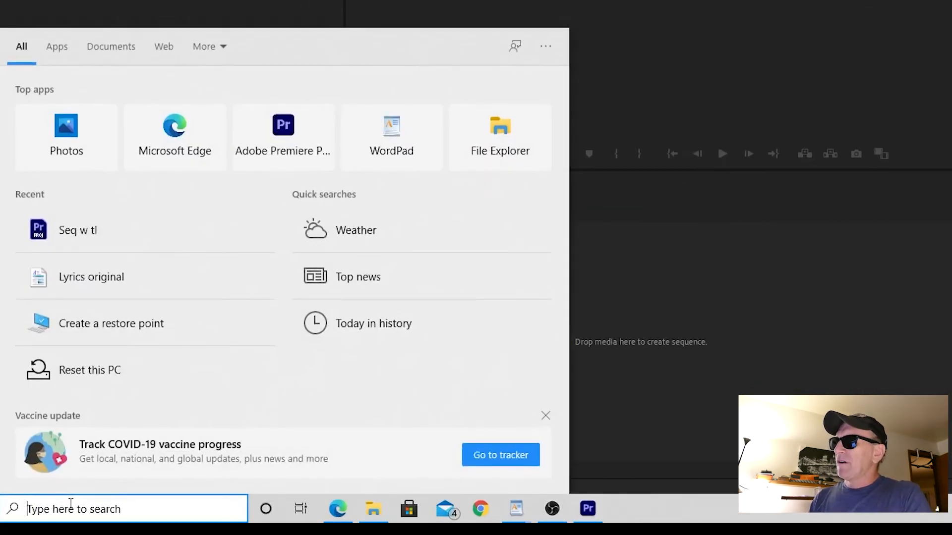
- Search the taskbar for 'Seq' to list the Seq w tl project files
{"action": "type", "text": "S"}
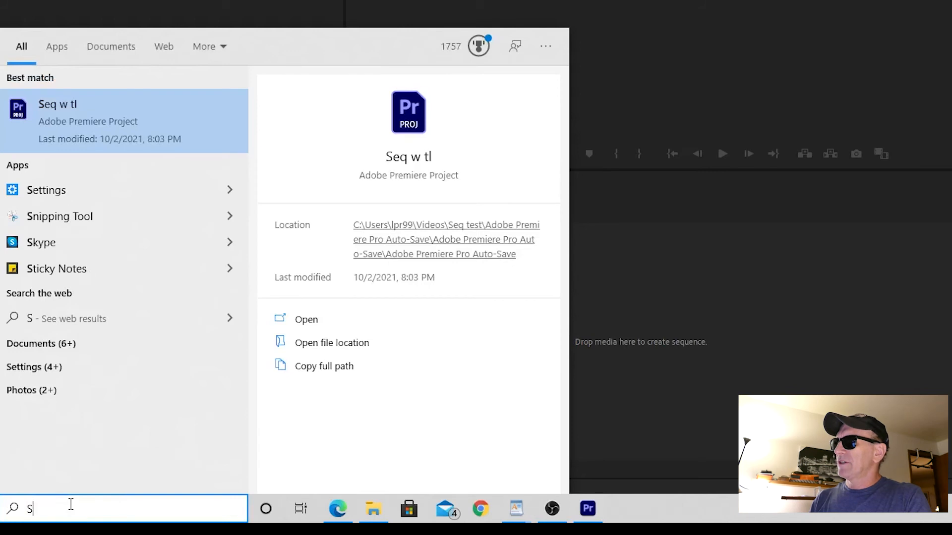
{"action": "type", "text": "eq"}
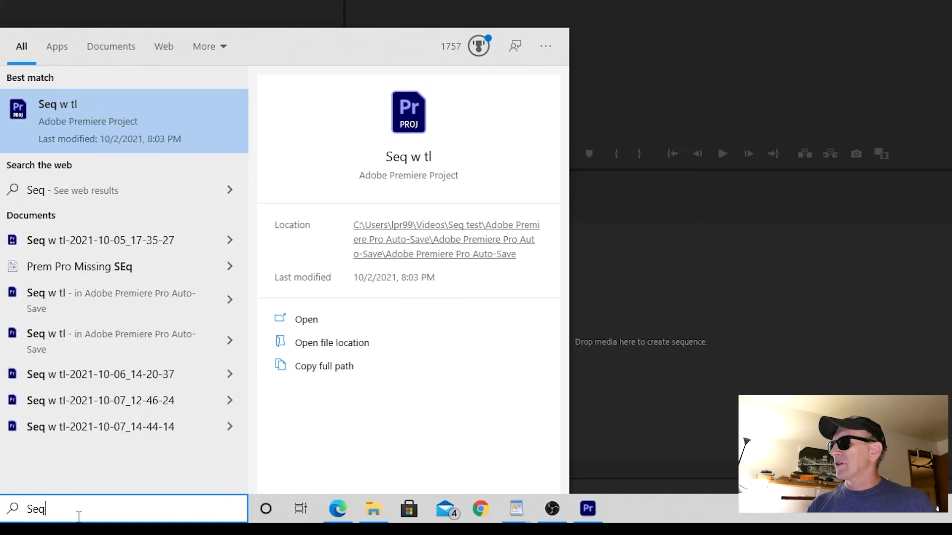
{"action": "mouse_move", "coordinate": [178, 92]}
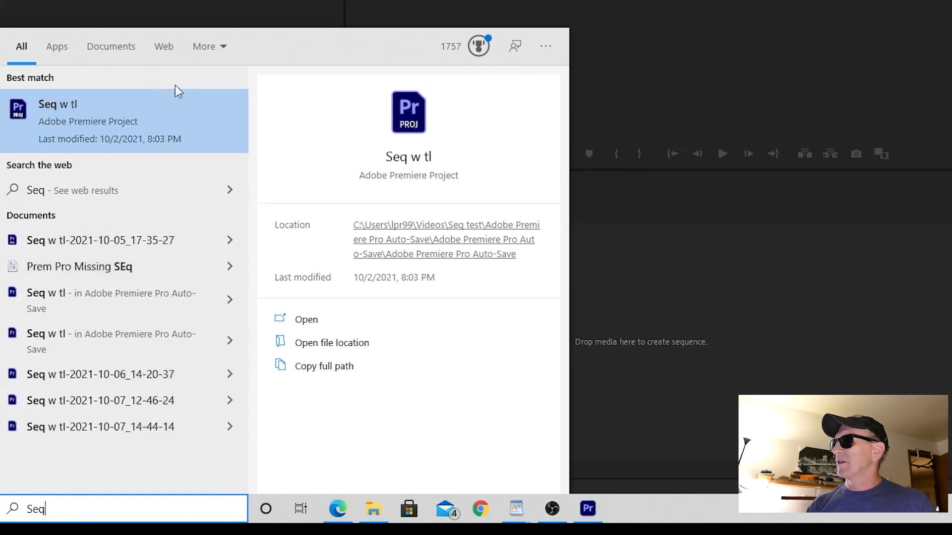
{"action": "mouse_move", "coordinate": [124, 300]}
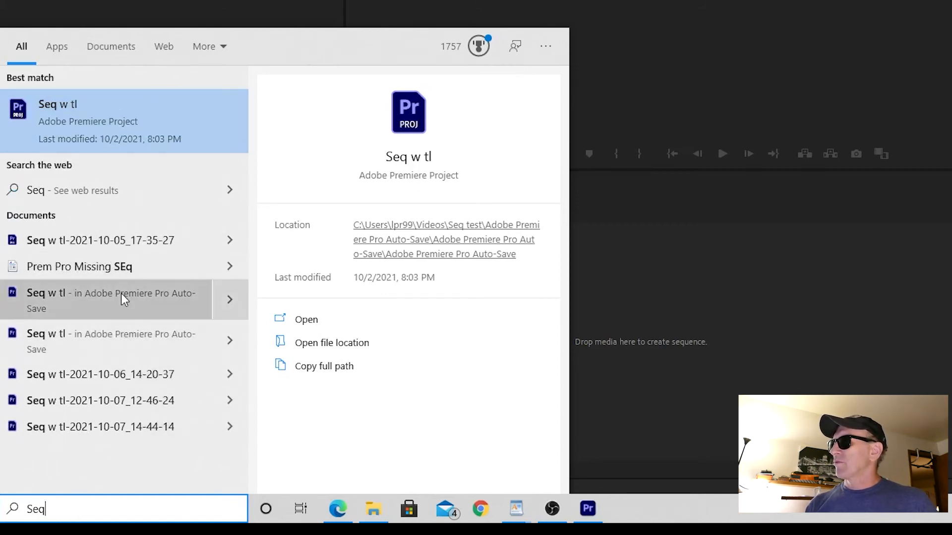
{"action": "mouse_move", "coordinate": [124, 300]}
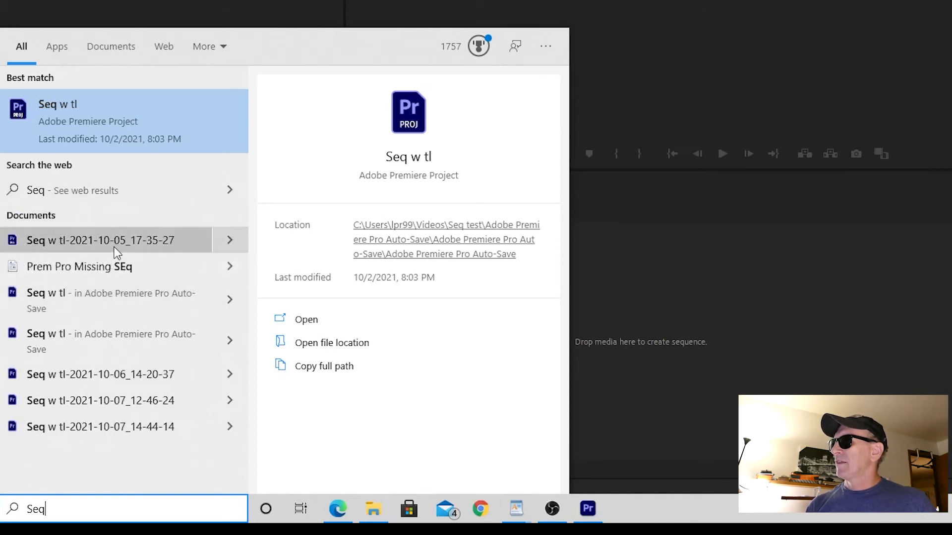
{"action": "mouse_move", "coordinate": [115, 246]}
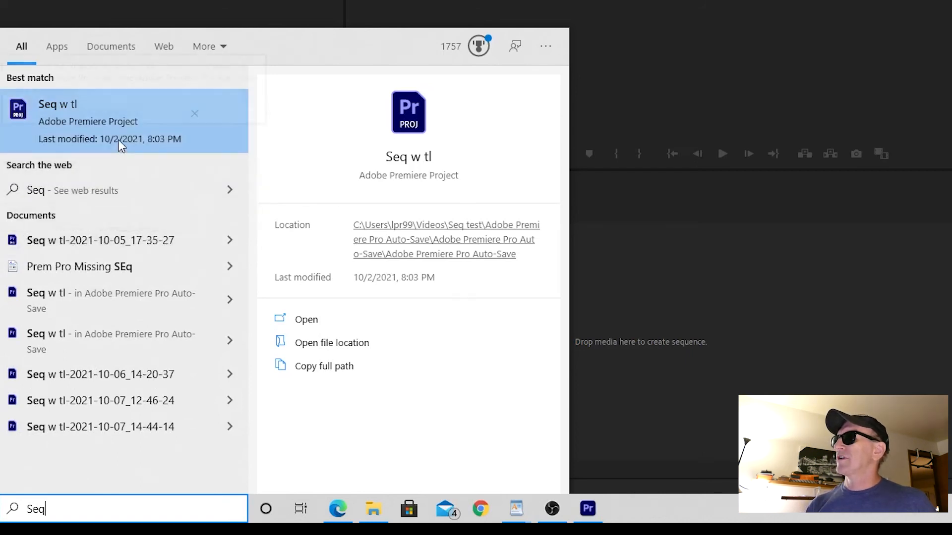
{"action": "mouse_move", "coordinate": [121, 145]}
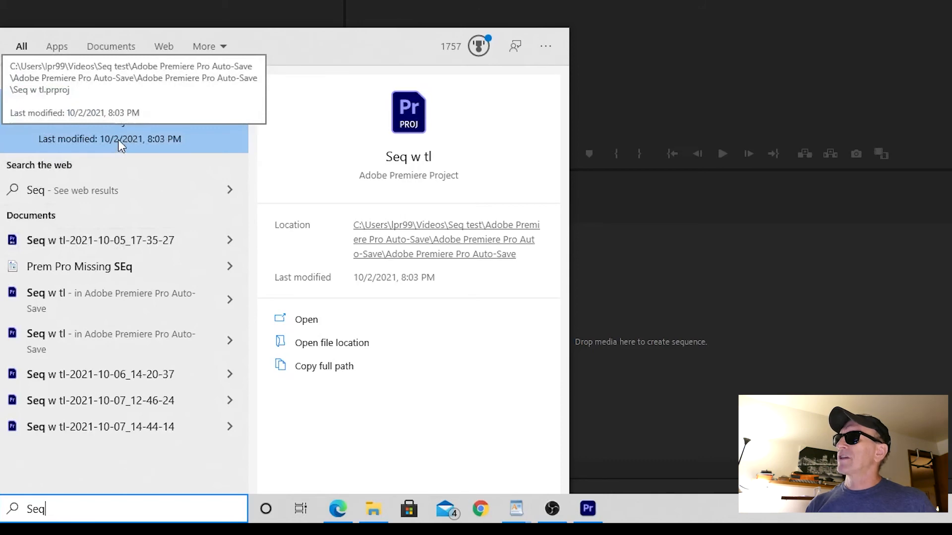
{"action": "mouse_move", "coordinate": [131, 138]}
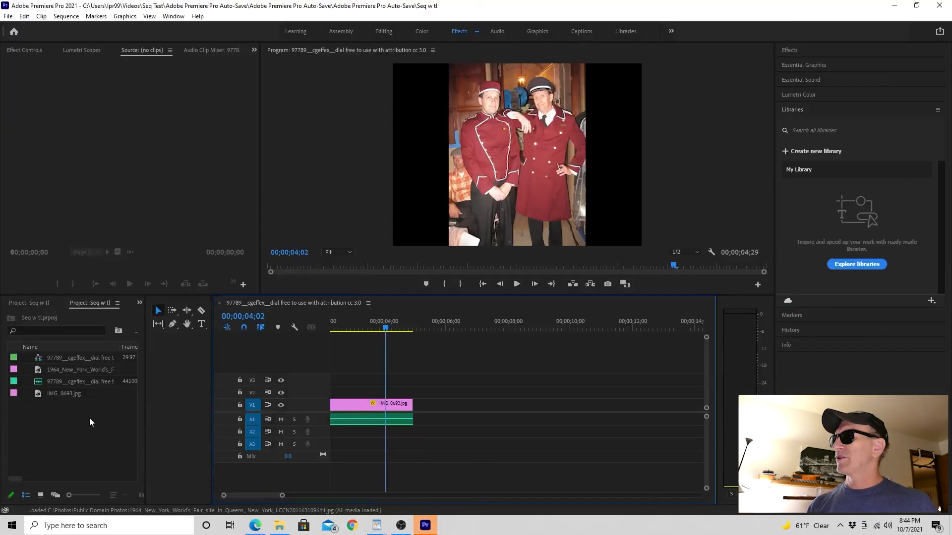
{"action": "mouse_move", "coordinate": [77, 363]}
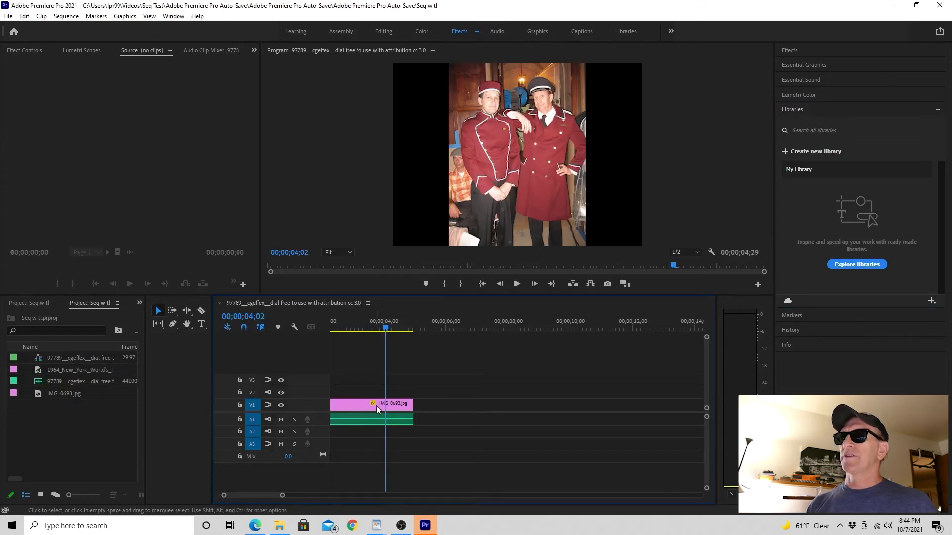
{"action": "mouse_move", "coordinate": [378, 410]}
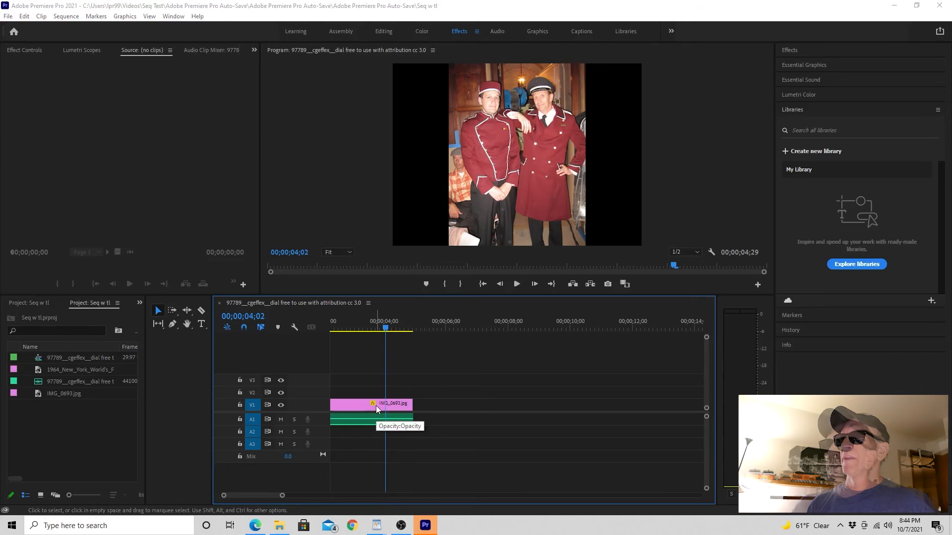